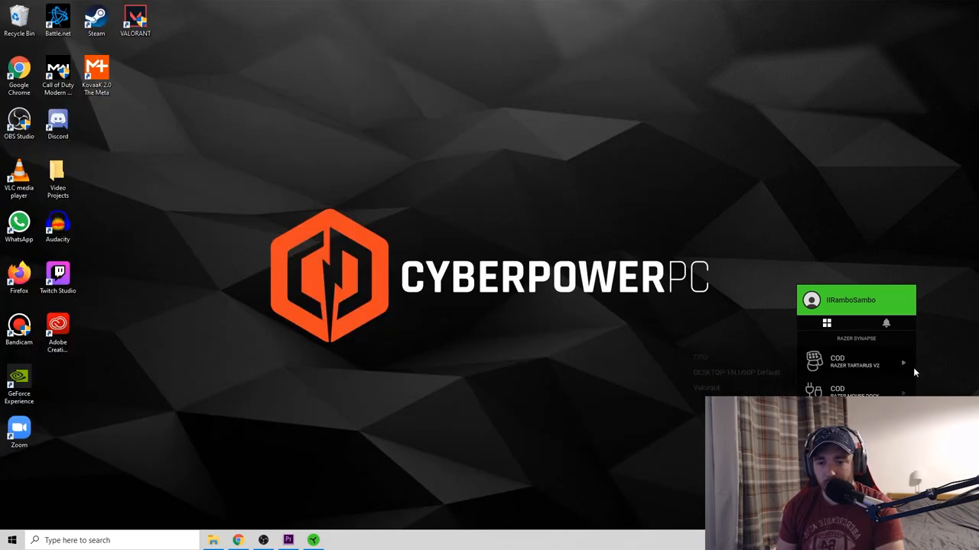
mouse_move(880, 364)
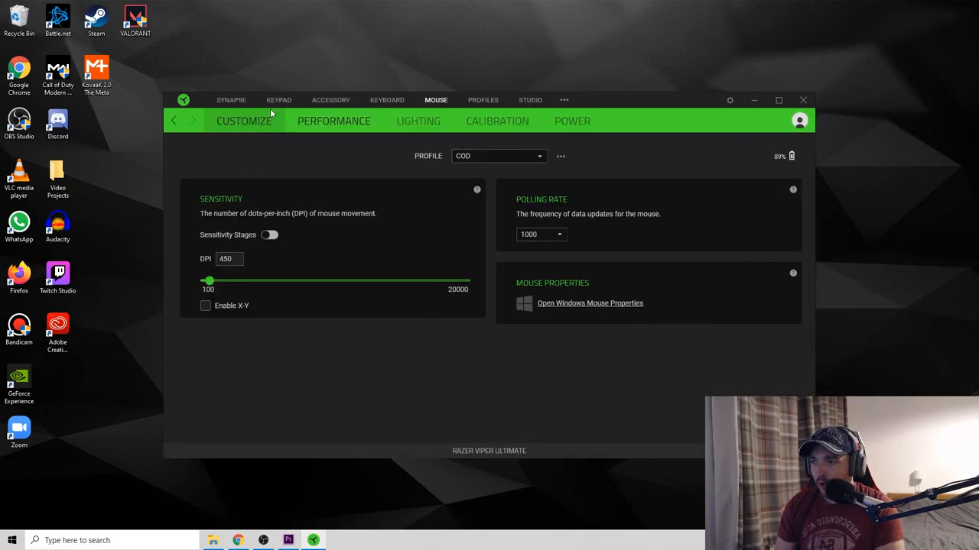
- Inspect one Tartarus V2 key's Keyboard Function remapping on the COD profile, then dismiss the panel
left_click(278, 99)
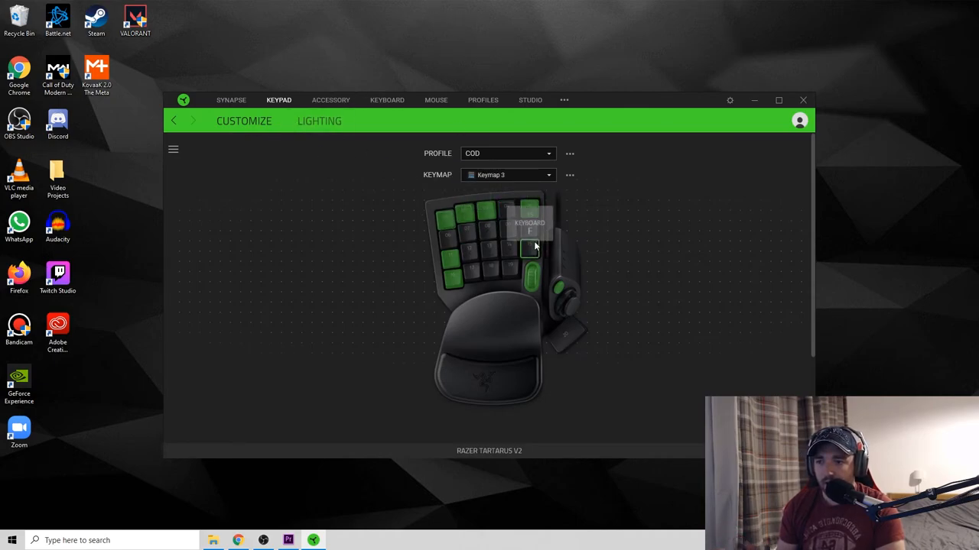
left_click(529, 229)
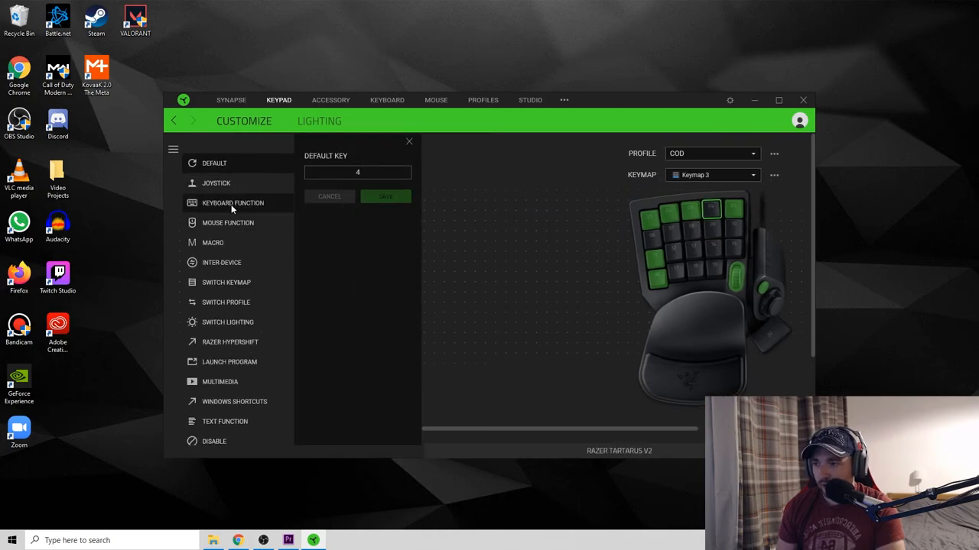
left_click(233, 202)
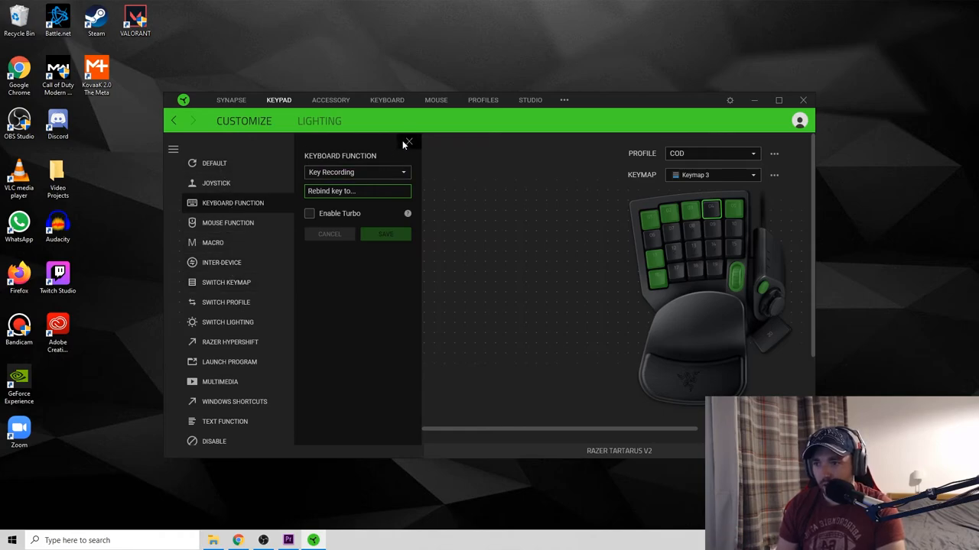
left_click(407, 144)
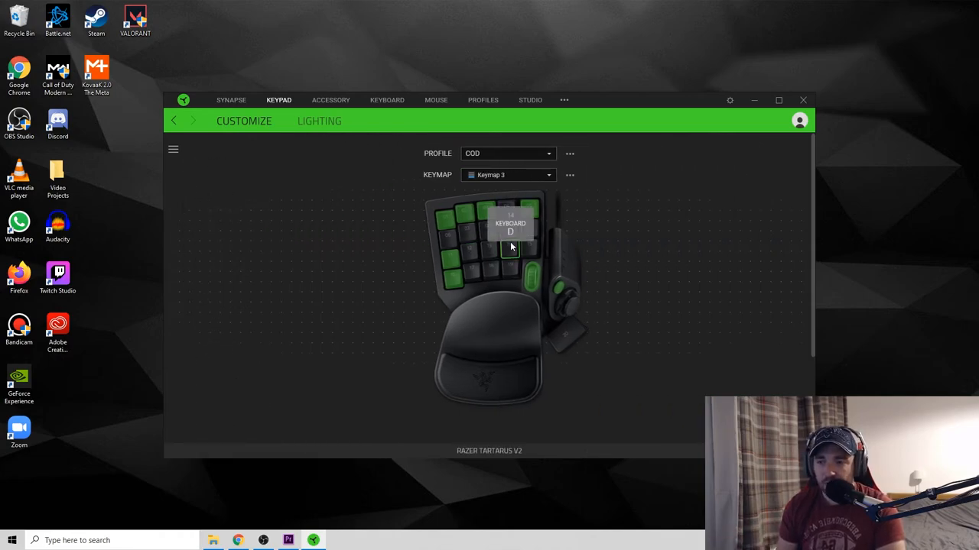